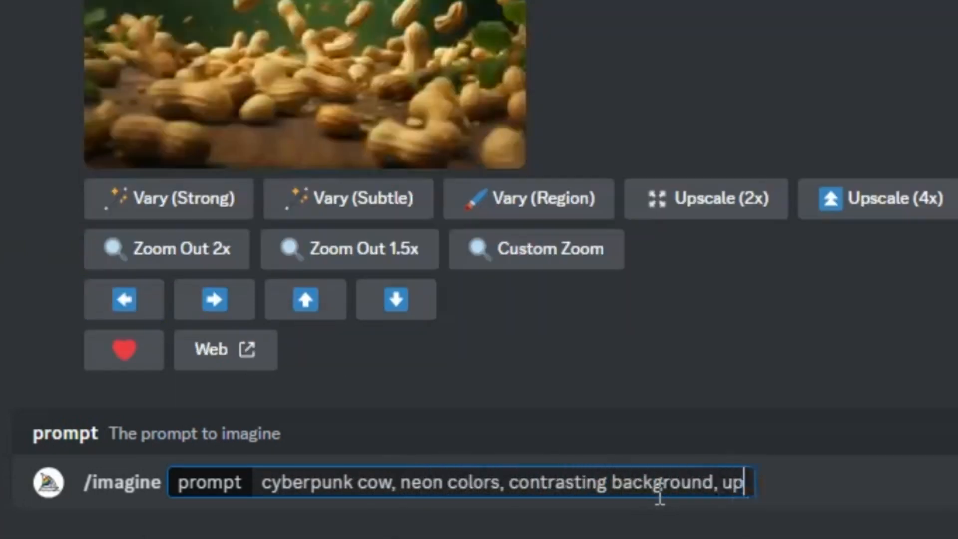
# Finish the /imagine prompt with 'close up portrait' and the '--ar' aspect-ratio flag, then submit it.
pyautogui.write('close up portrait')
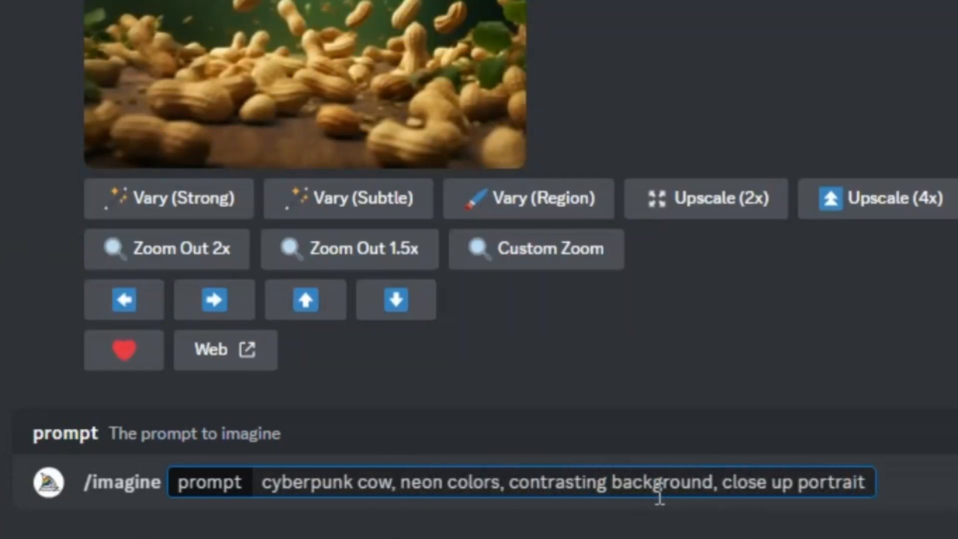
pyautogui.write('--ar')
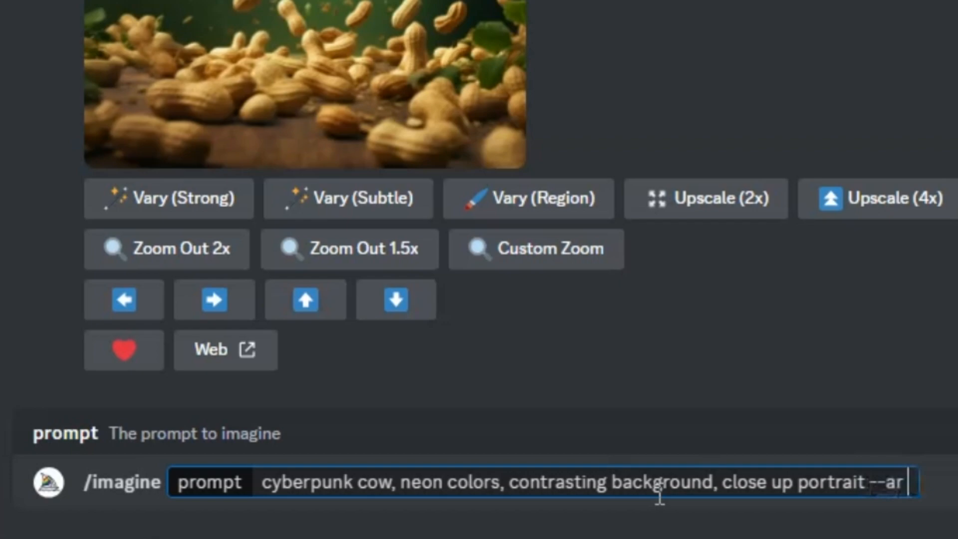
pyautogui.press('Enter')
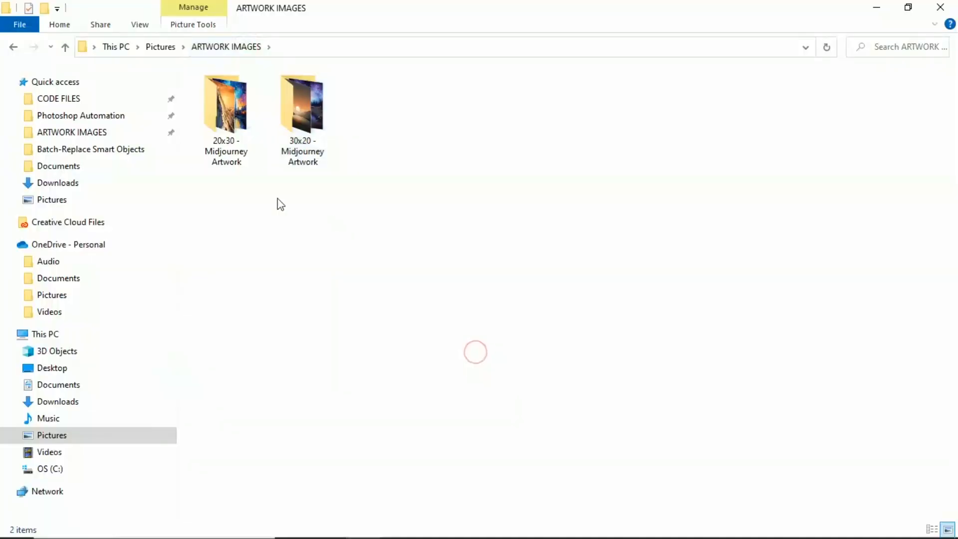
# Select the '20x30 - Midjourney Artwork' folder inside ARTWORK IMAGES.
pyautogui.click(225, 110)
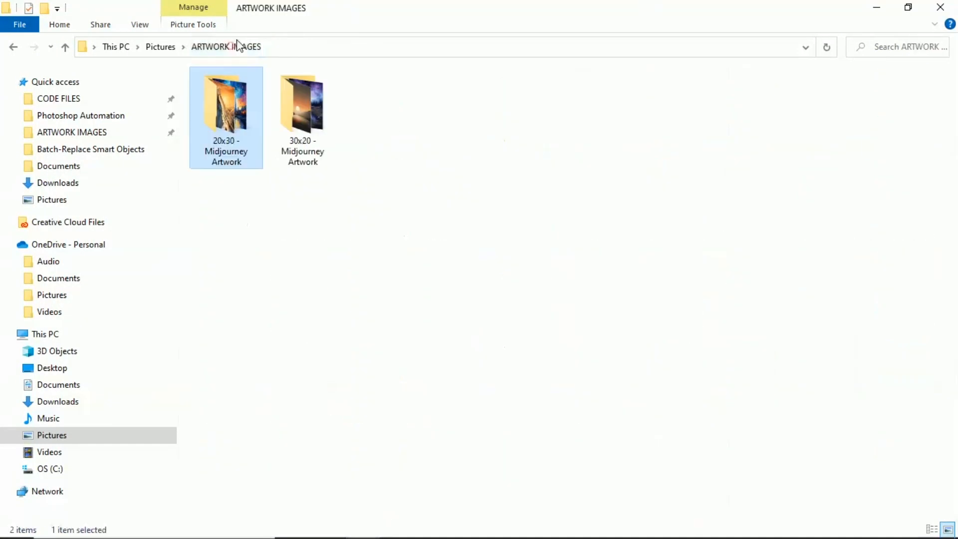